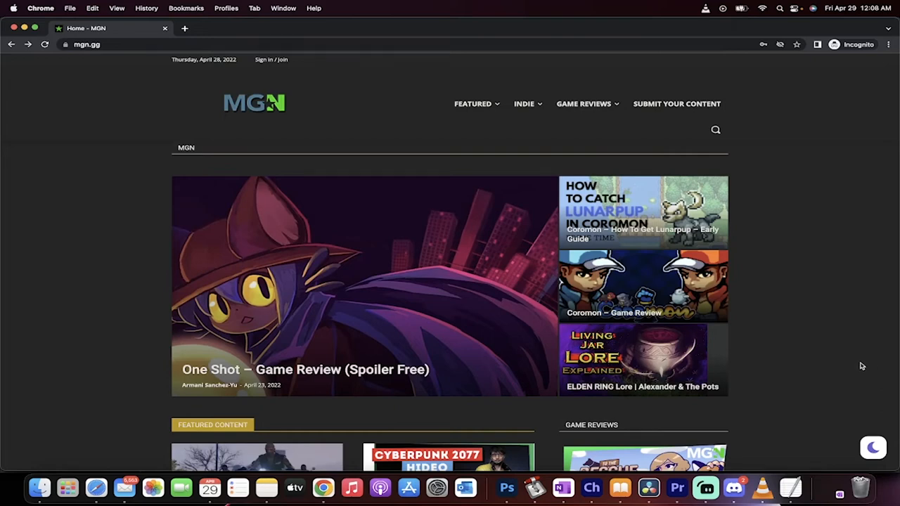
mouse_move(849, 343)
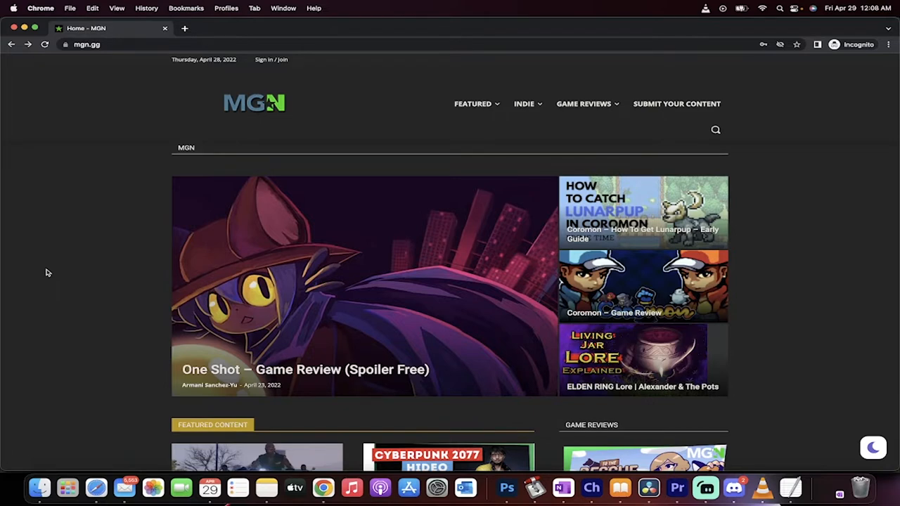
- Go to the Submit Your Content page from the top navigation
scroll(down, 3)
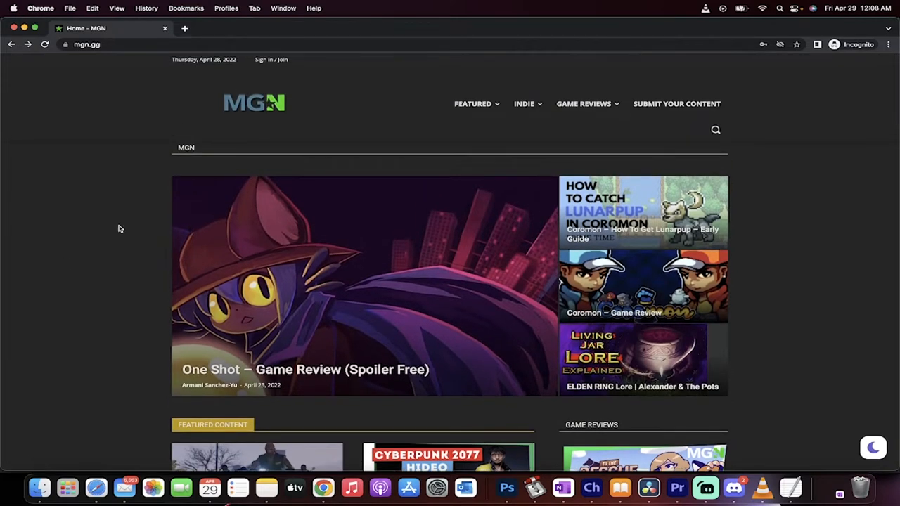
mouse_move(819, 180)
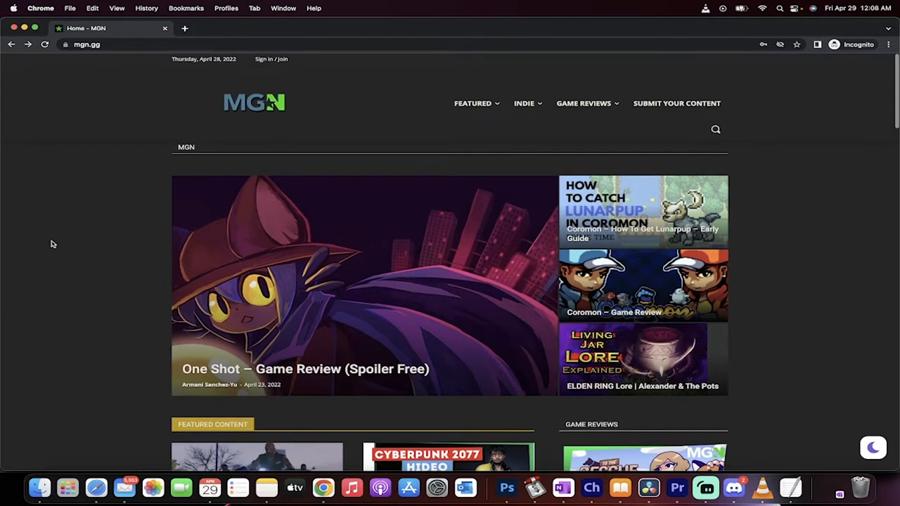
mouse_move(647, 65)
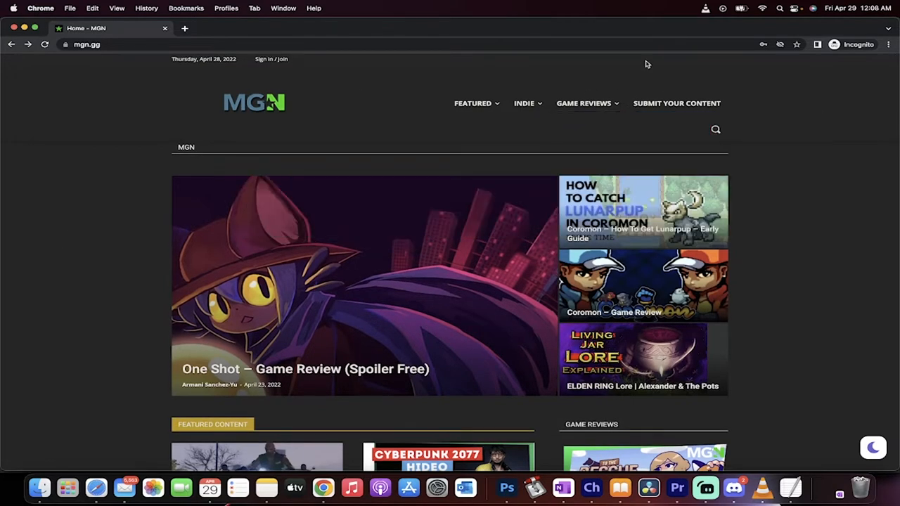
mouse_move(118, 200)
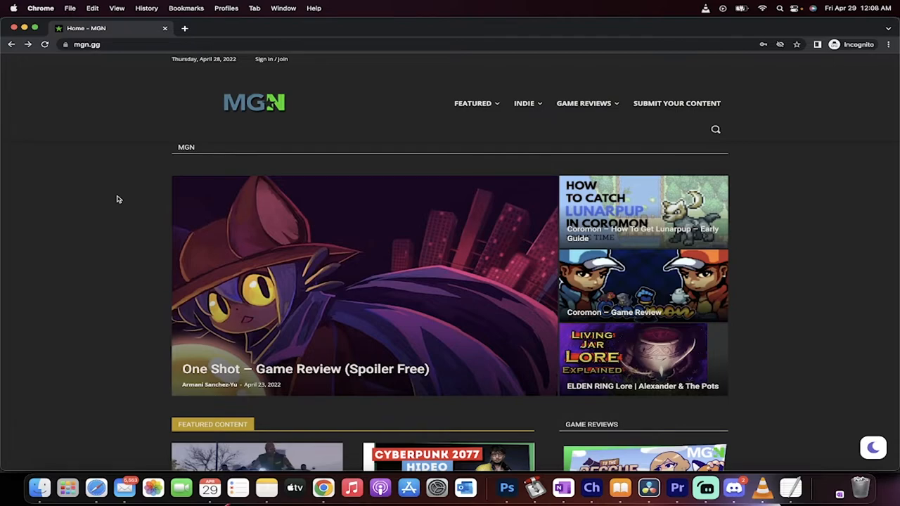
mouse_move(520, 87)
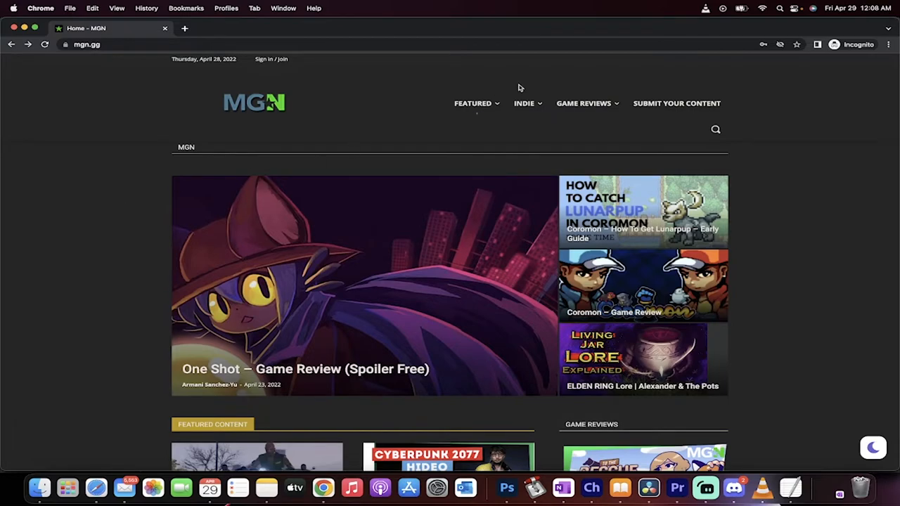
scroll(down, 3)
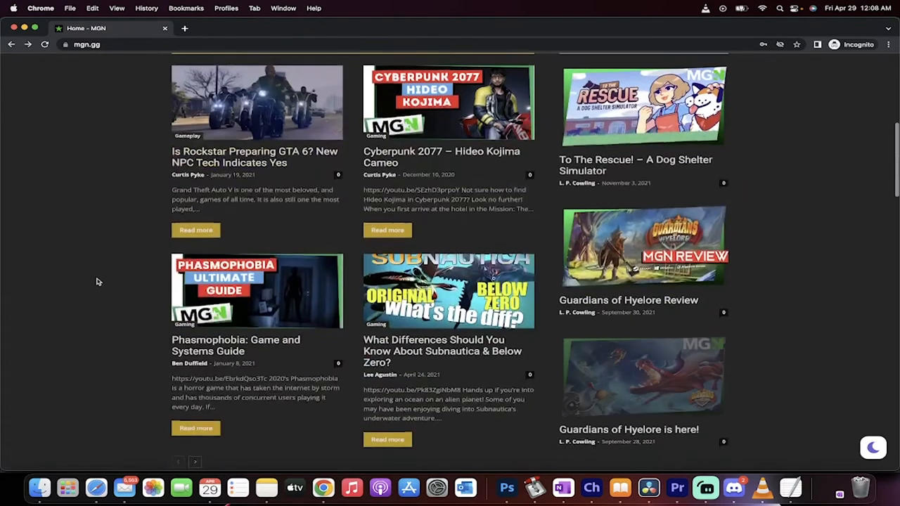
scroll(down, 3)
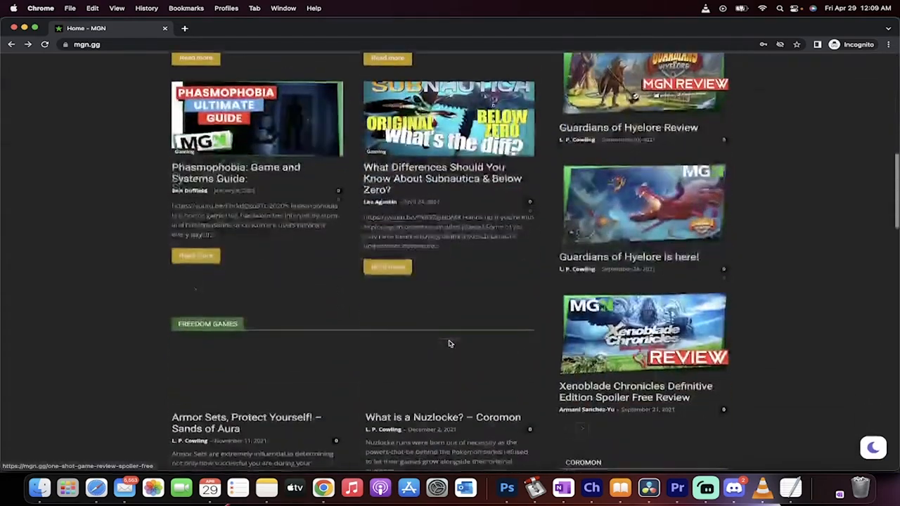
scroll(up, 3)
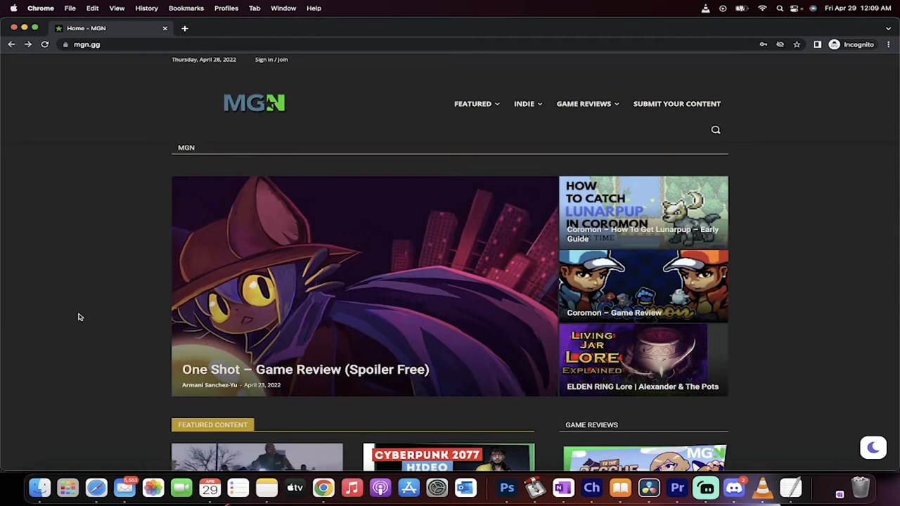
mouse_move(101, 304)
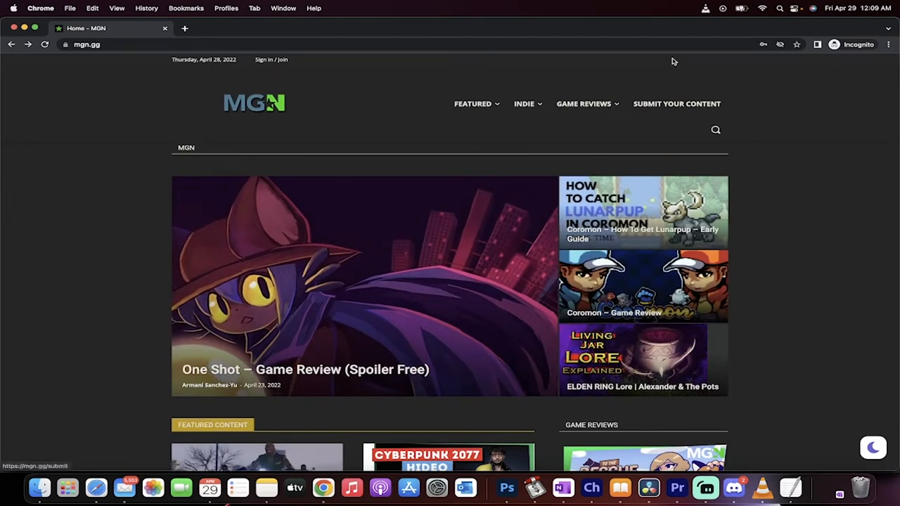
mouse_move(667, 31)
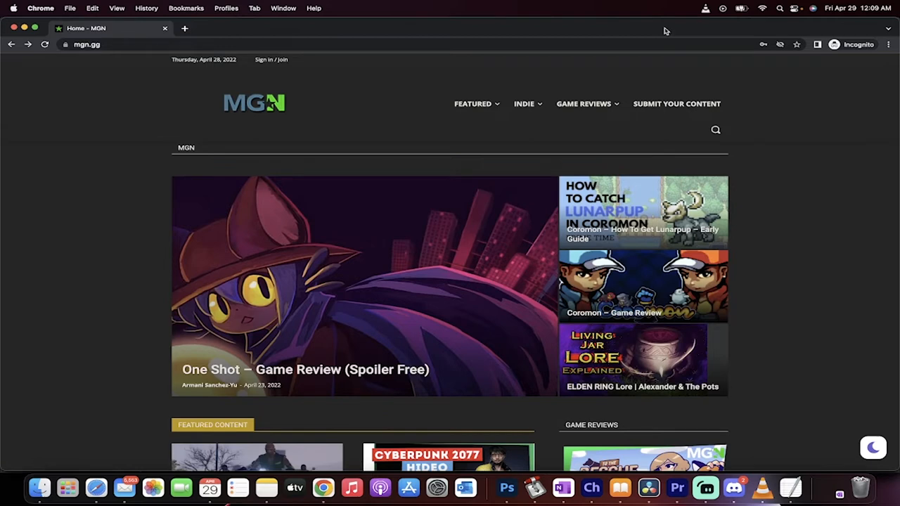
mouse_move(771, 64)
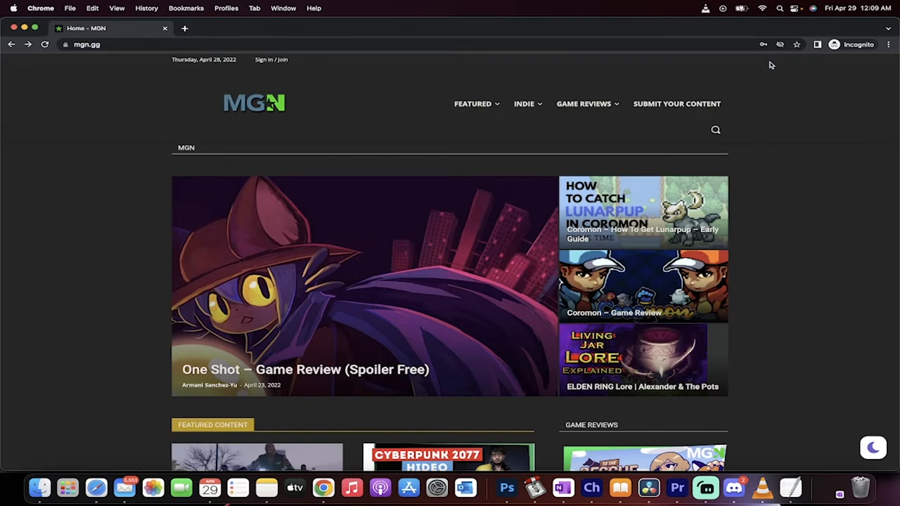
click(676, 104)
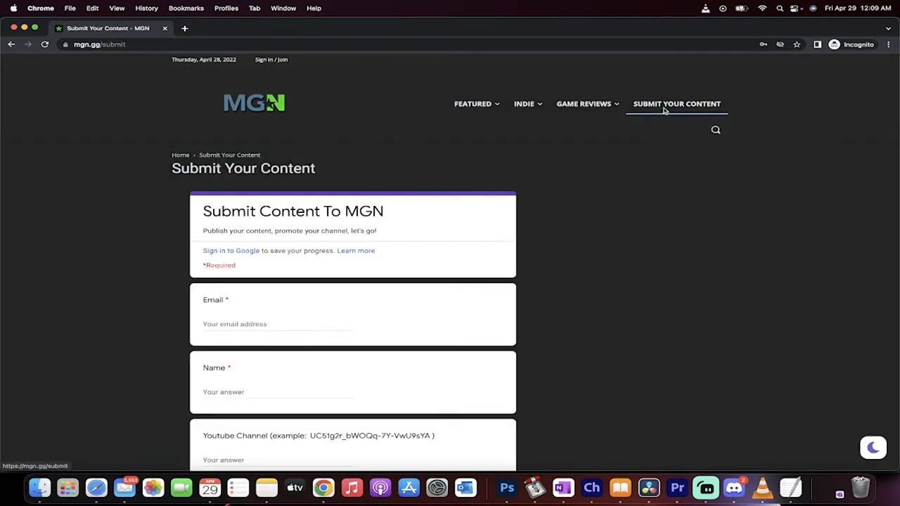
mouse_move(59, 224)
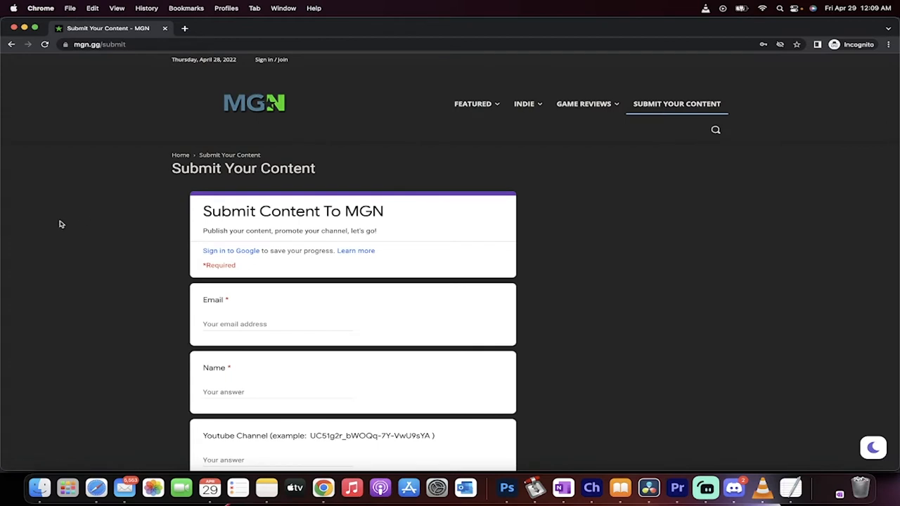
- Review the embedded form's email, name, YouTube and Discord fields, selecting the example handle Big C#4725
scroll(down, 3)
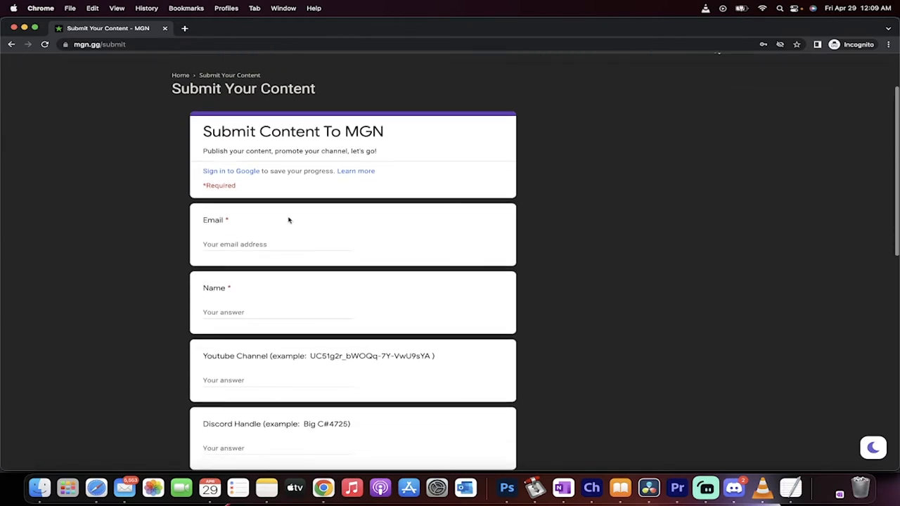
scroll(down, 3)
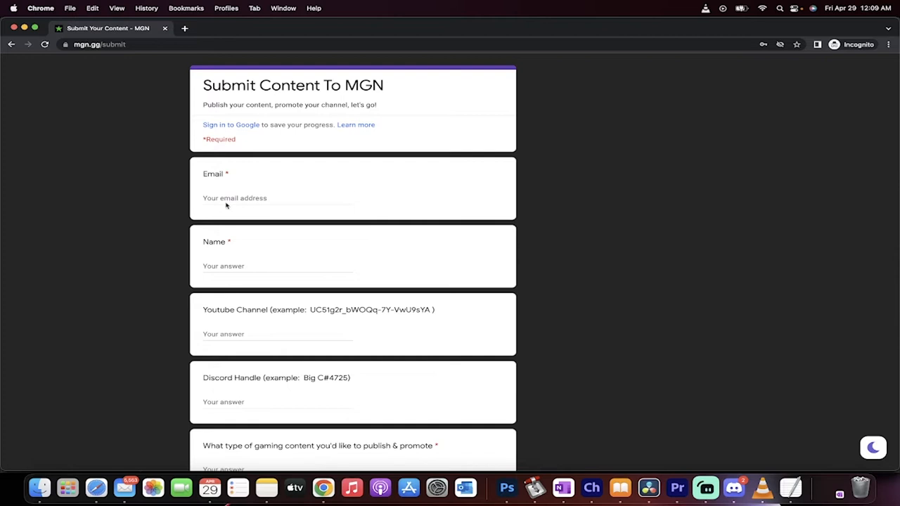
mouse_move(227, 260)
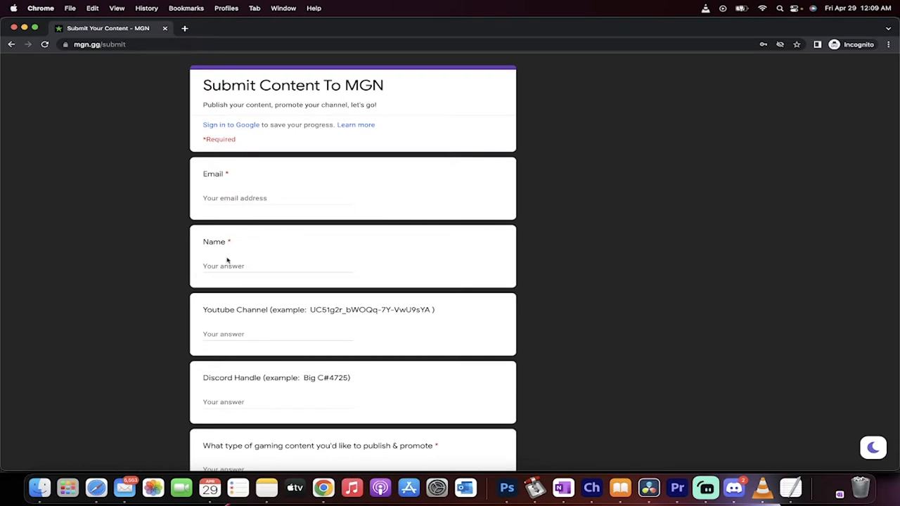
scroll(down, 3)
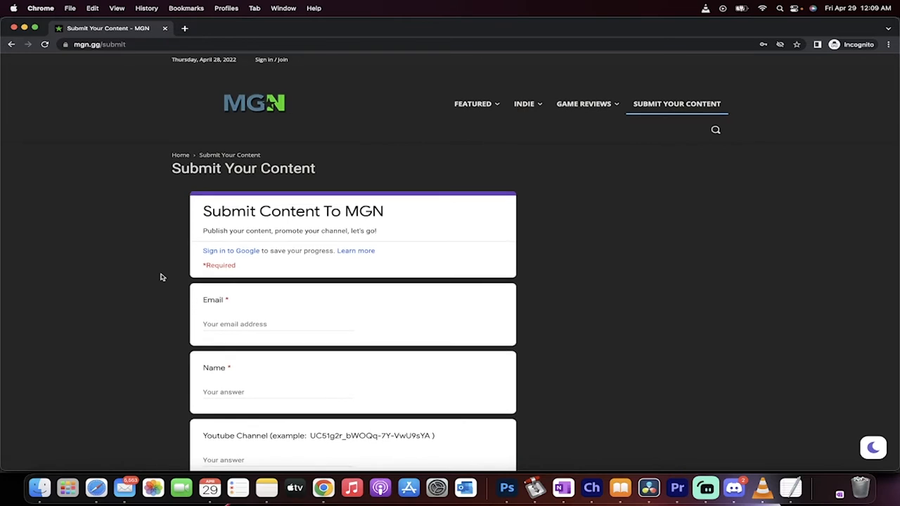
mouse_move(121, 290)
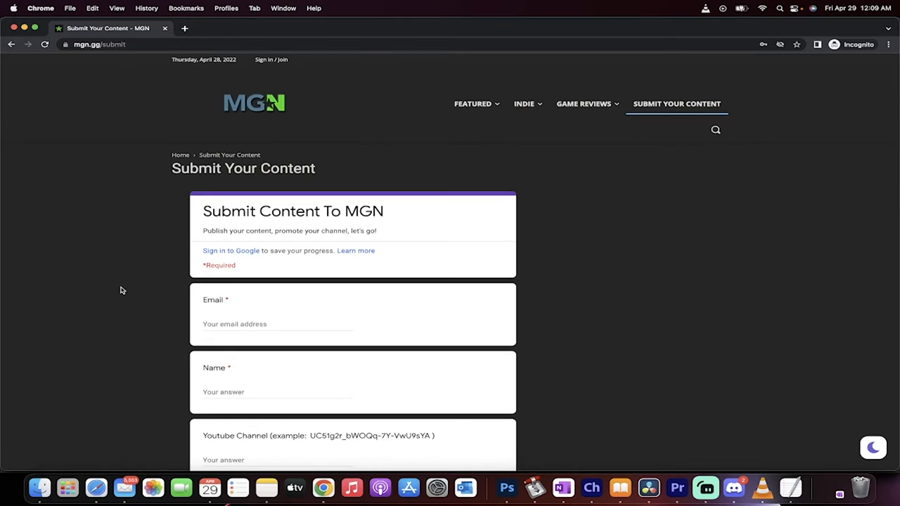
scroll(down, 3)
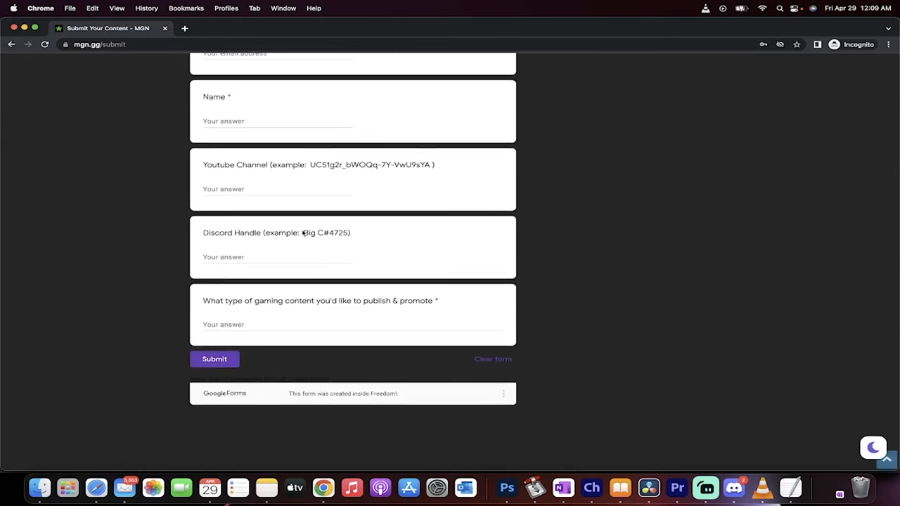
double_click(326, 234)
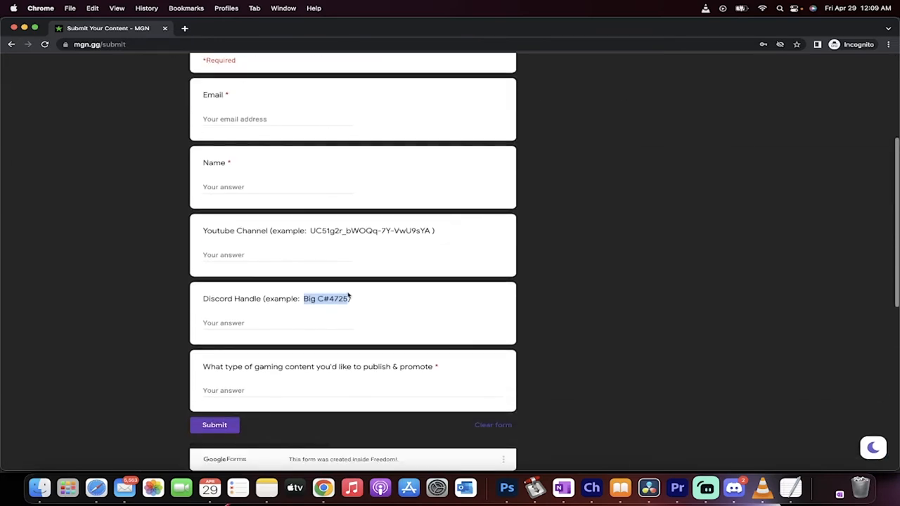
scroll(up, 3)
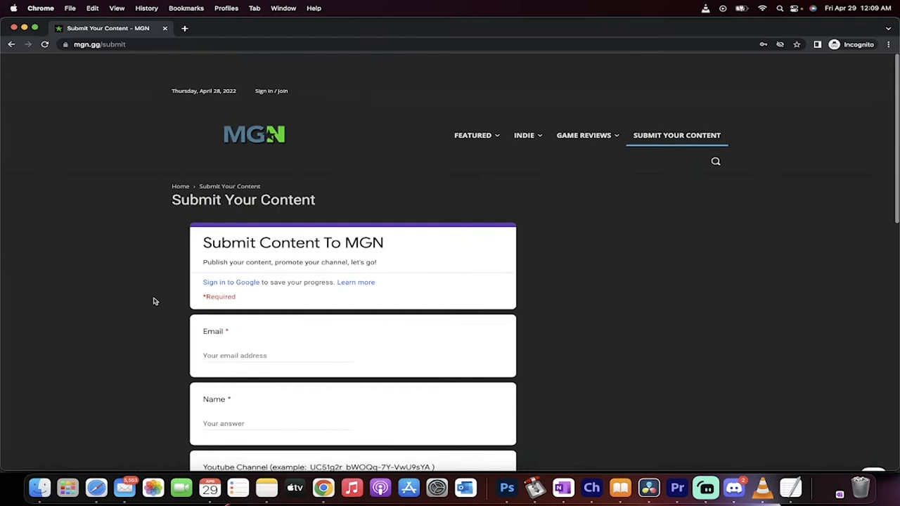
scroll(down, 3)
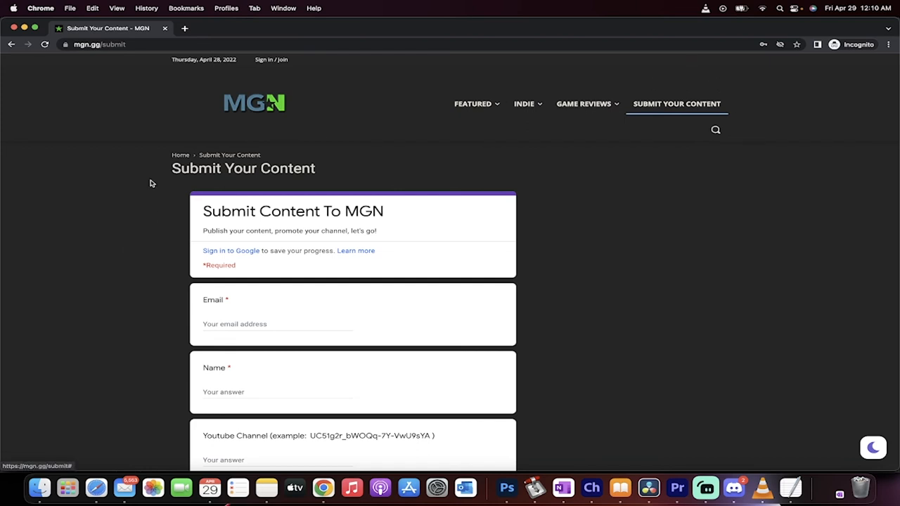
- Scroll the form down to its final gaming-content question and Submit button
scroll(down, 3)
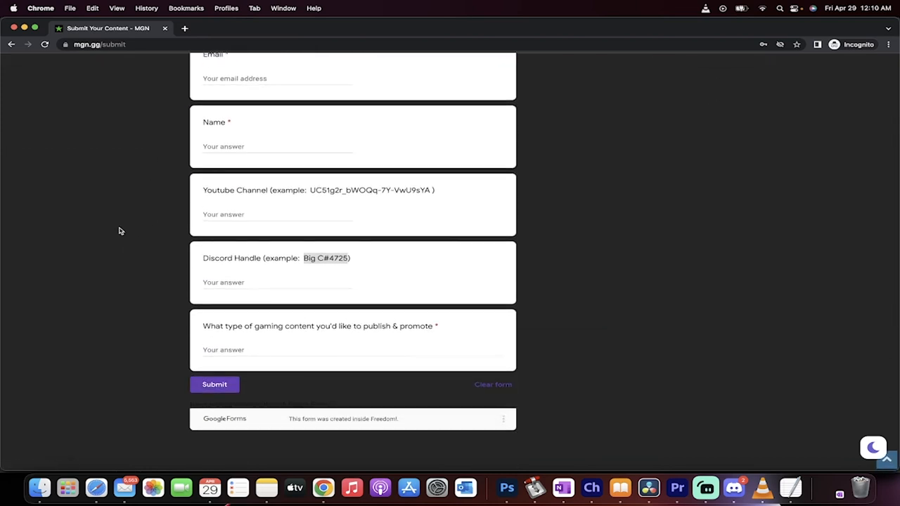
scroll(down, 3)
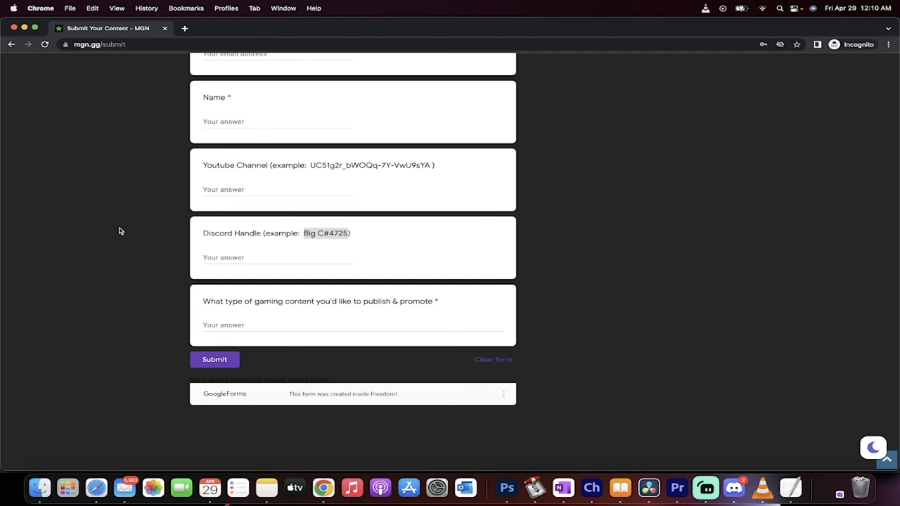
mouse_move(700, 434)
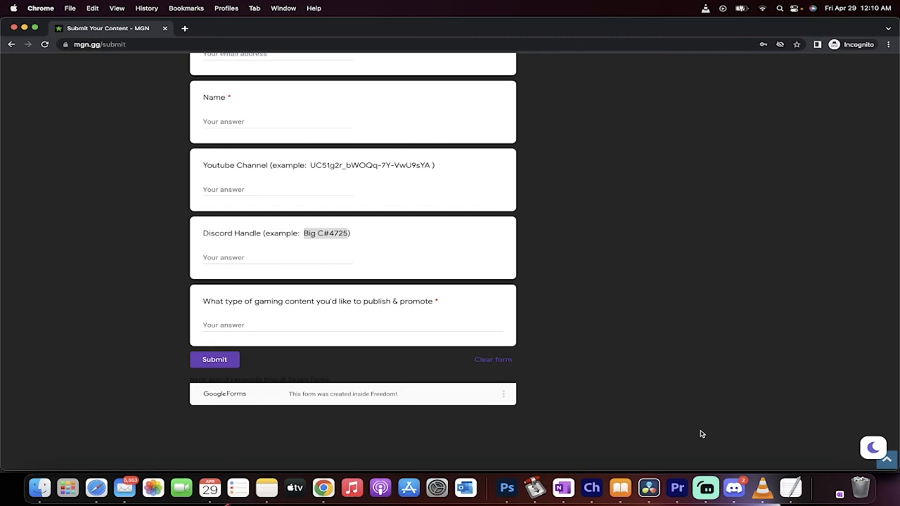